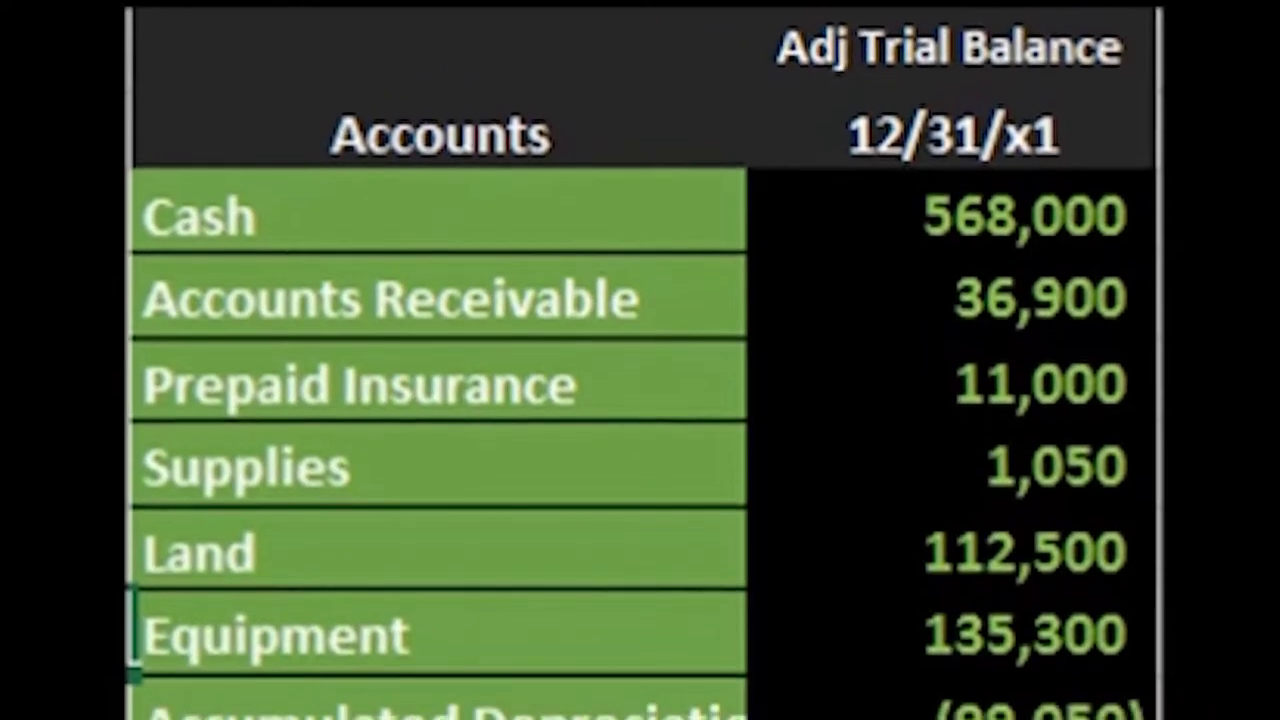
{"action": "scroll", "scroll_direction": "down", "scroll_amount": 3}
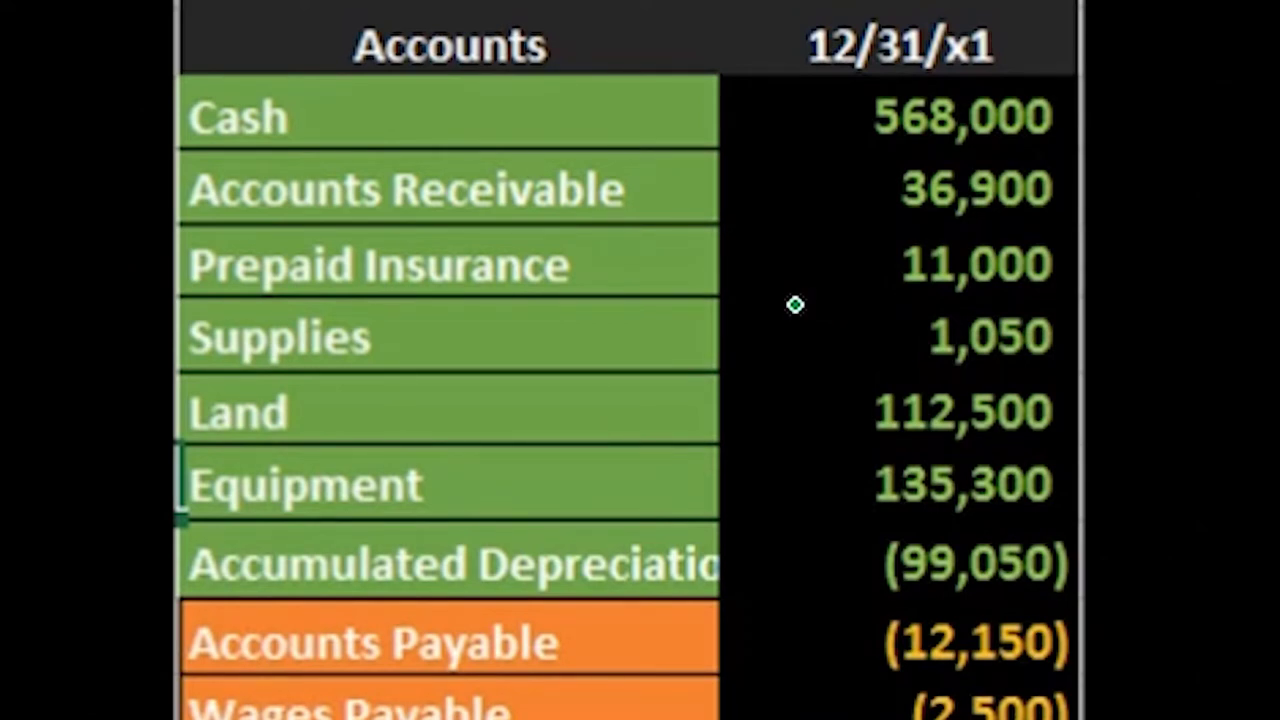
{"action": "scroll", "scroll_direction": "down", "scroll_amount": 3}
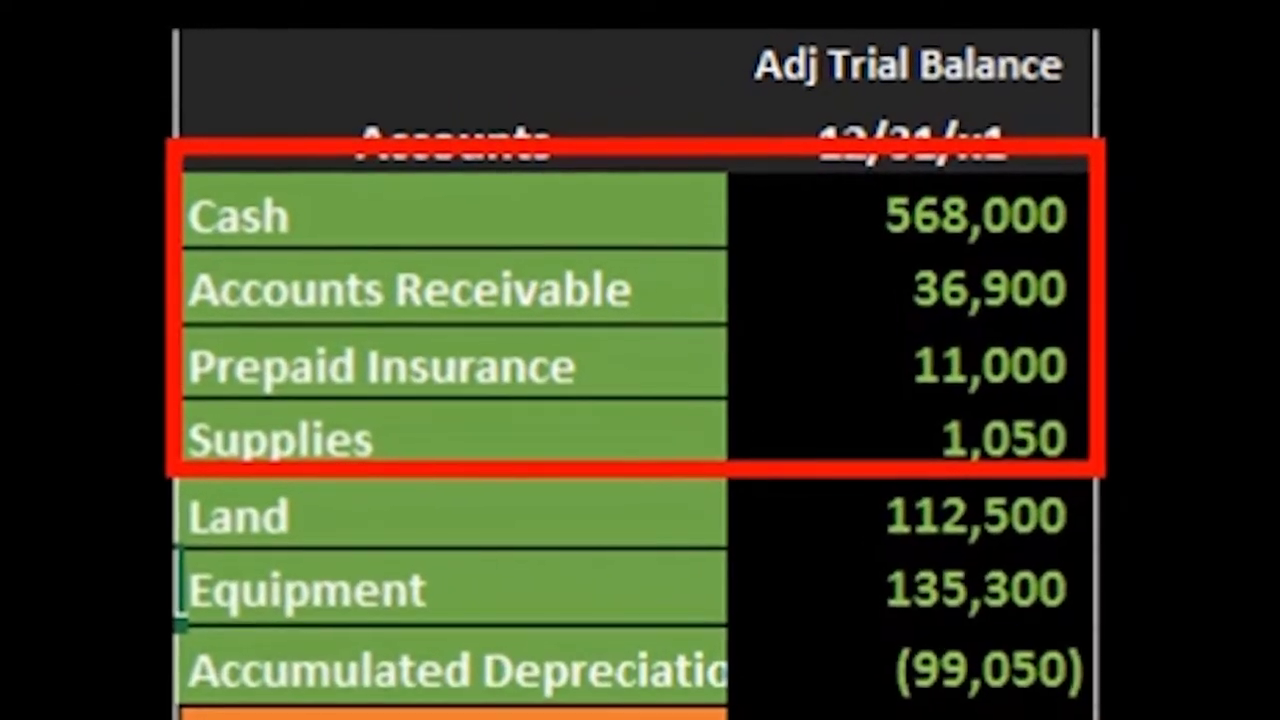
{"action": "mouse_move", "coordinate": [28, 464]}
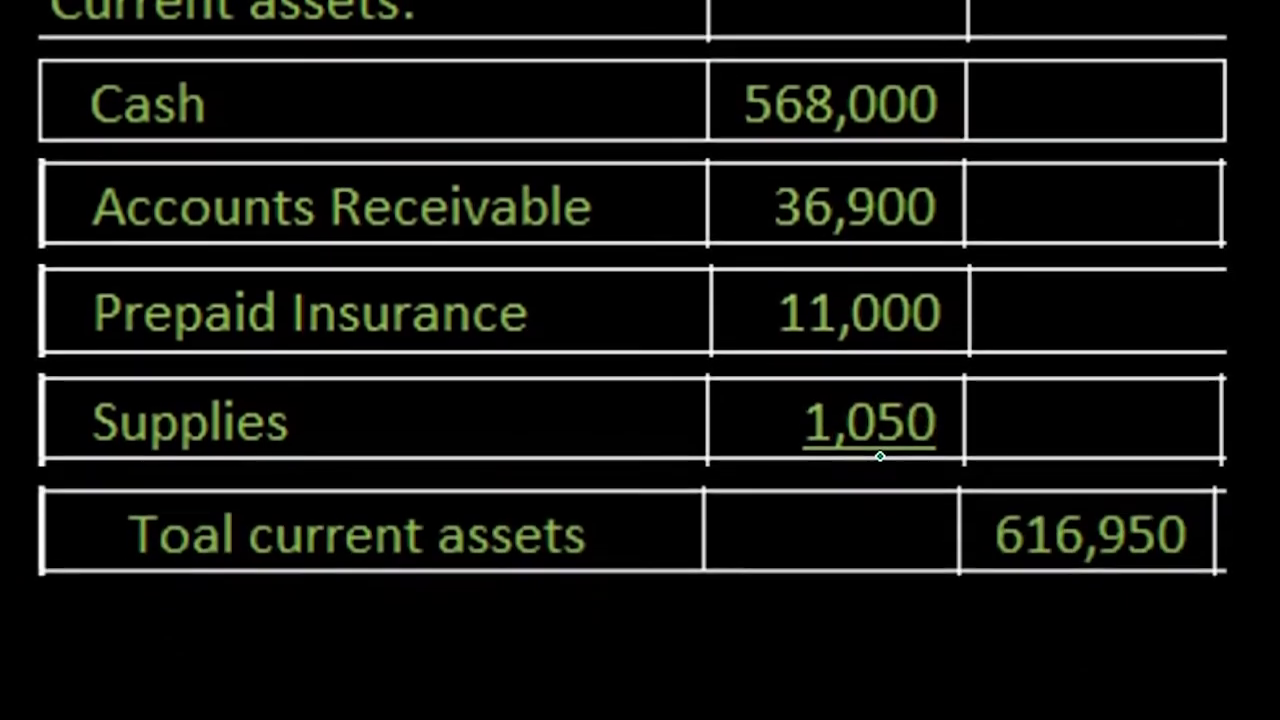
{"action": "scroll", "scroll_direction": "down", "scroll_amount": 3}
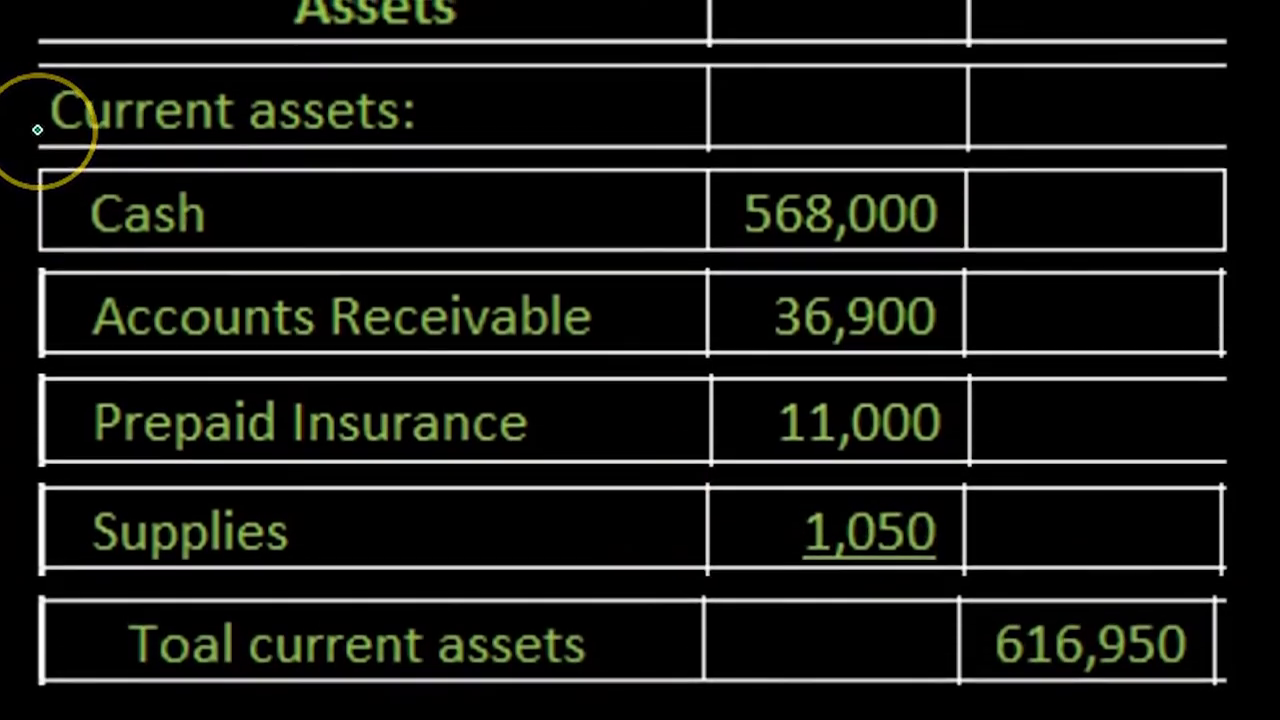
{"action": "mouse_move", "coordinate": [80, 168]}
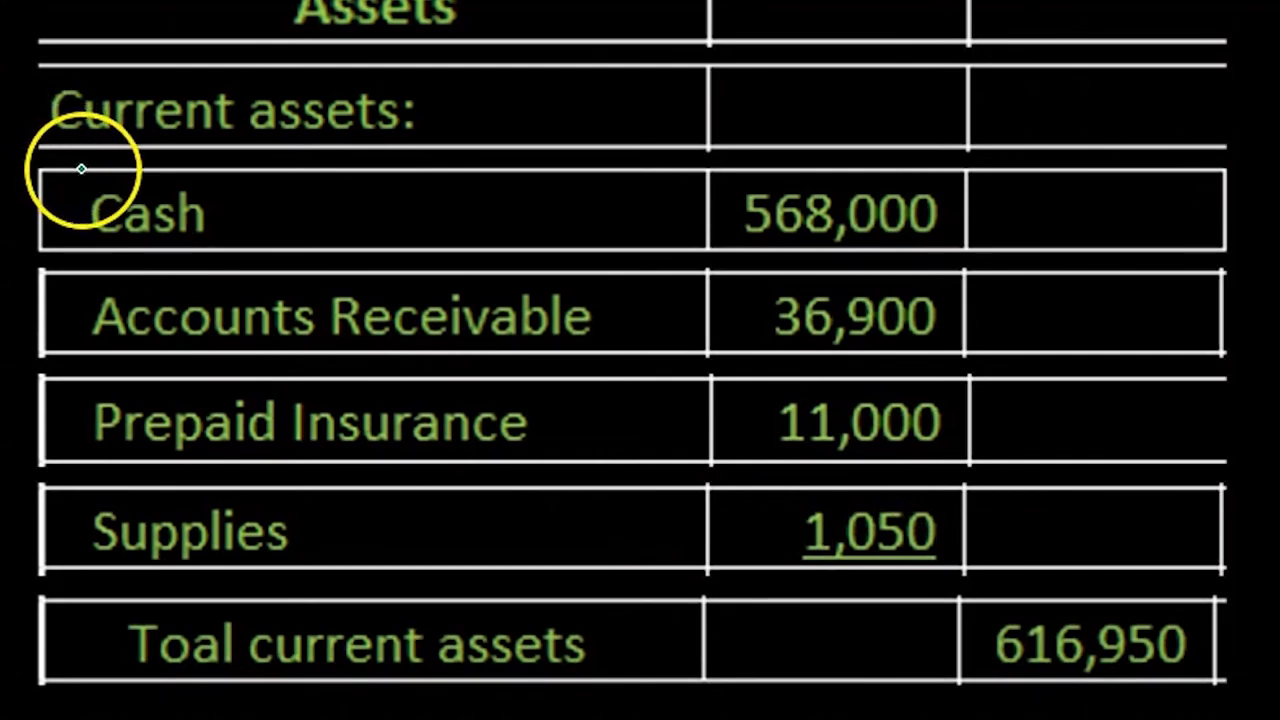
{"action": "mouse_move", "coordinate": [84, 470]}
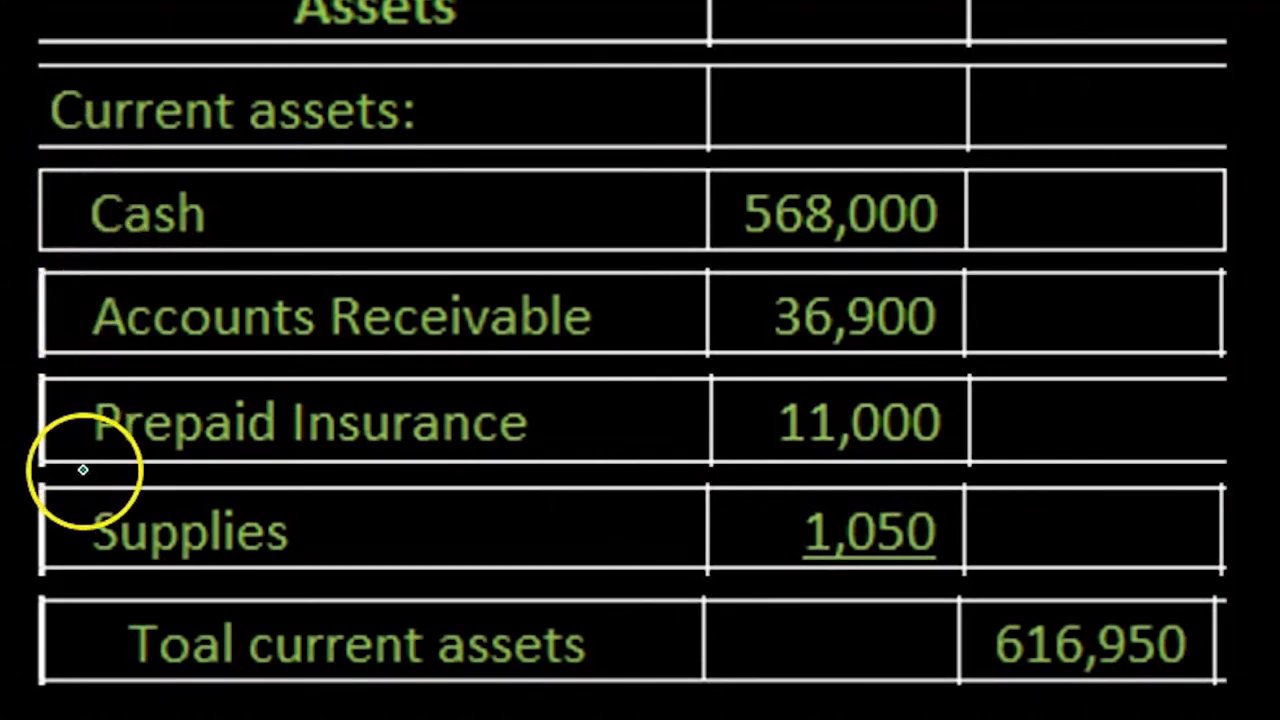
{"action": "mouse_move", "coordinate": [120, 630]}
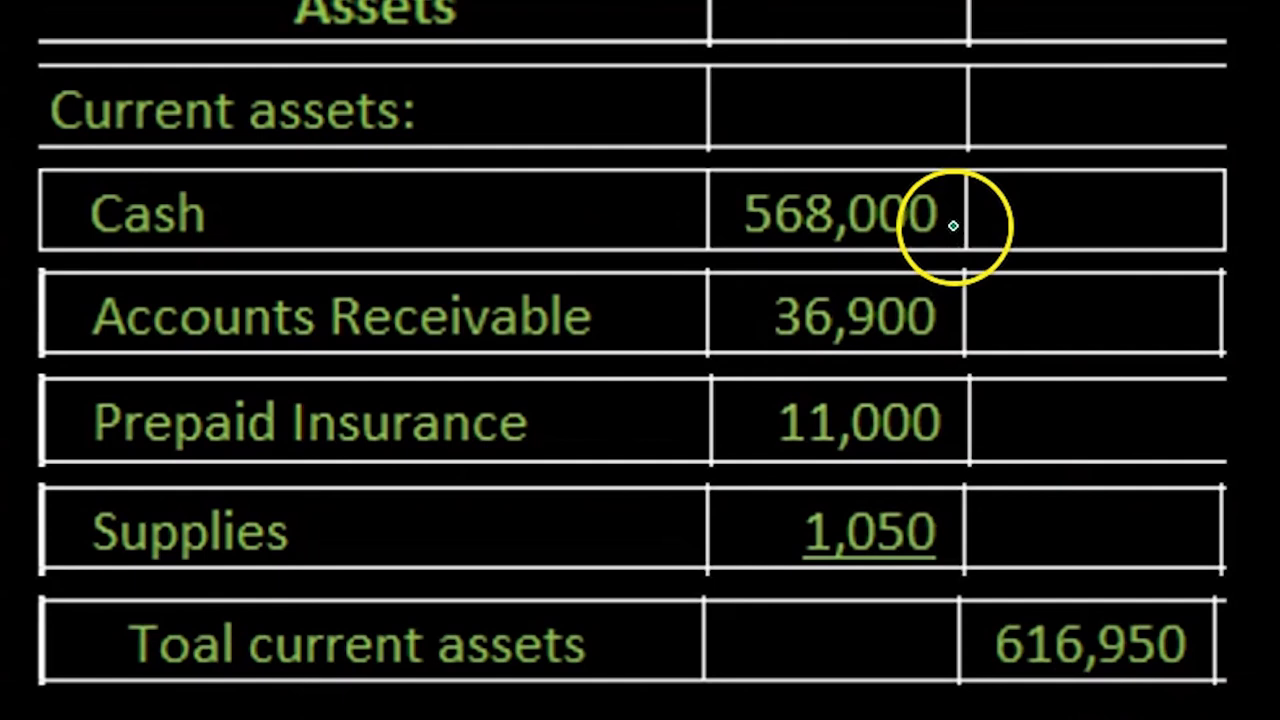
{"action": "mouse_move", "coordinate": [956, 300]}
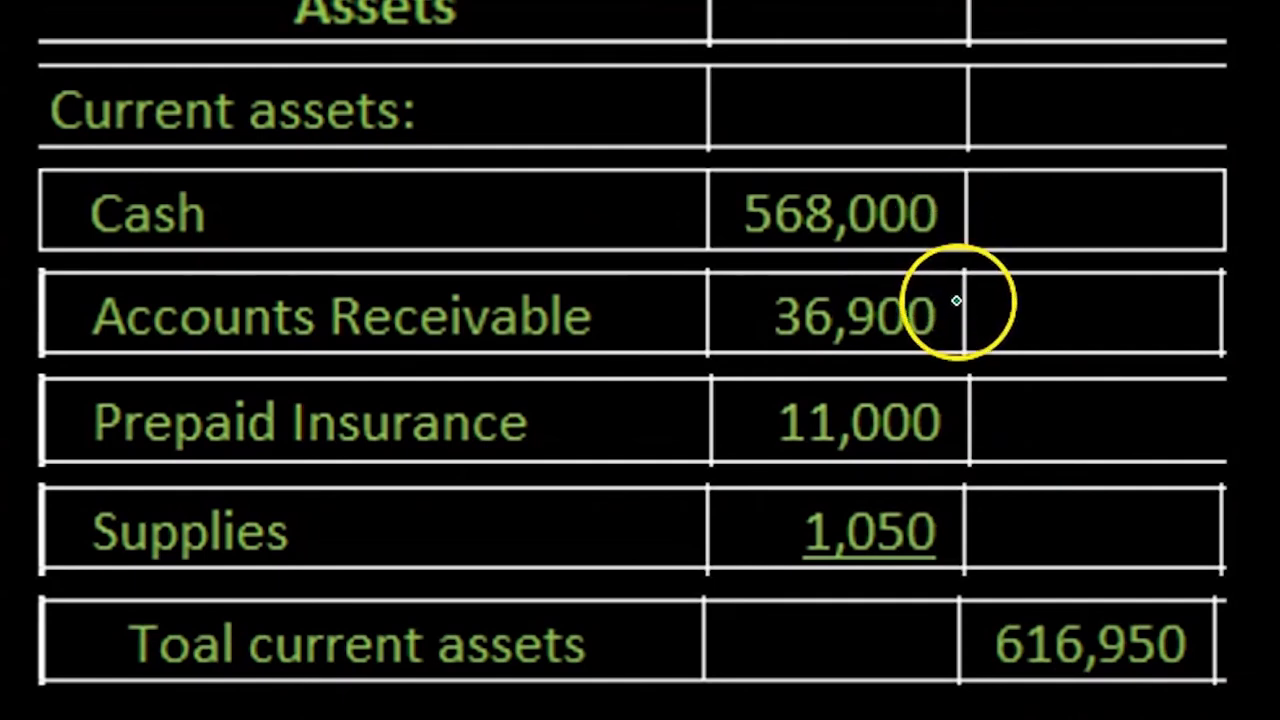
{"action": "mouse_move", "coordinate": [932, 478]}
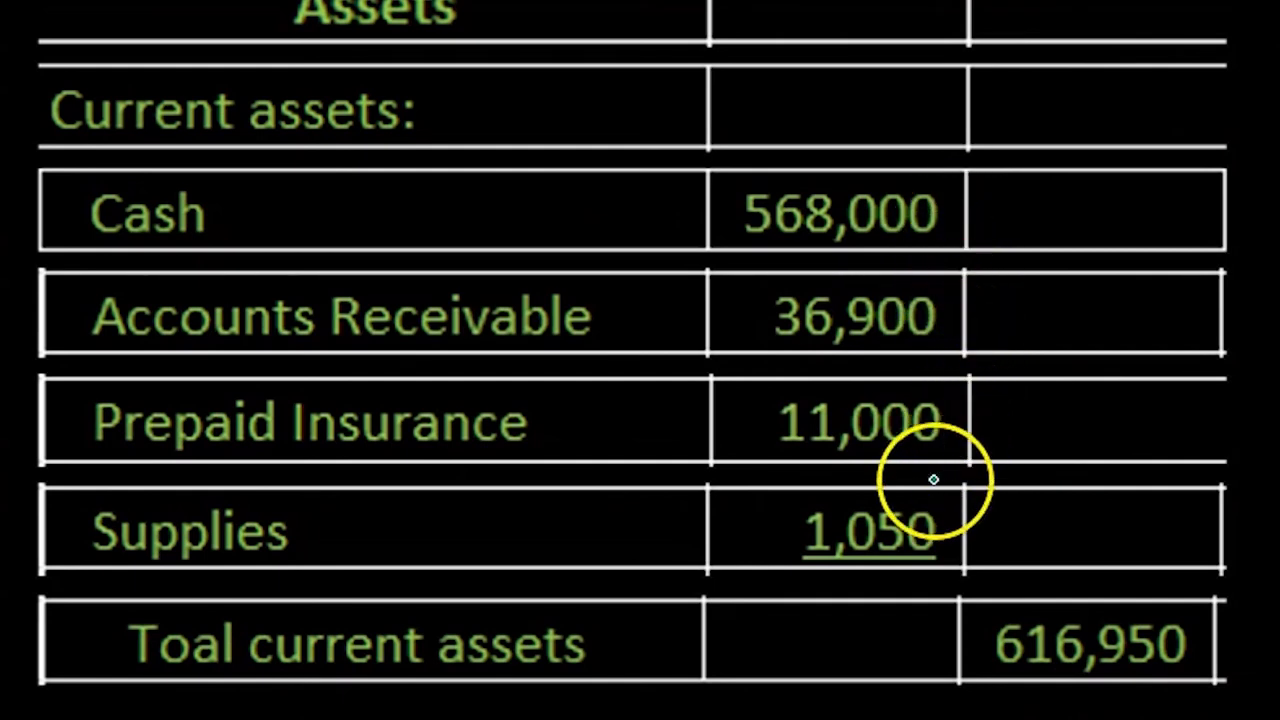
{"action": "mouse_move", "coordinate": [956, 644]}
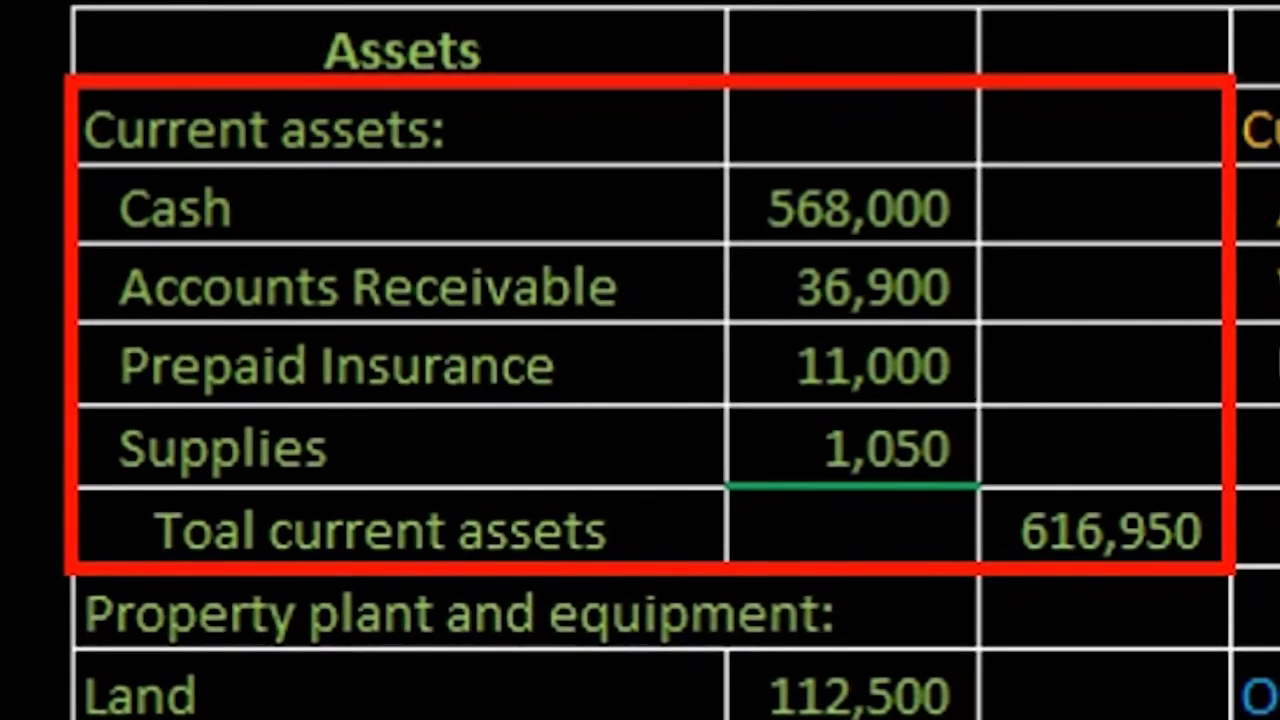
{"action": "scroll", "scroll_direction": "down", "scroll_amount": 3}
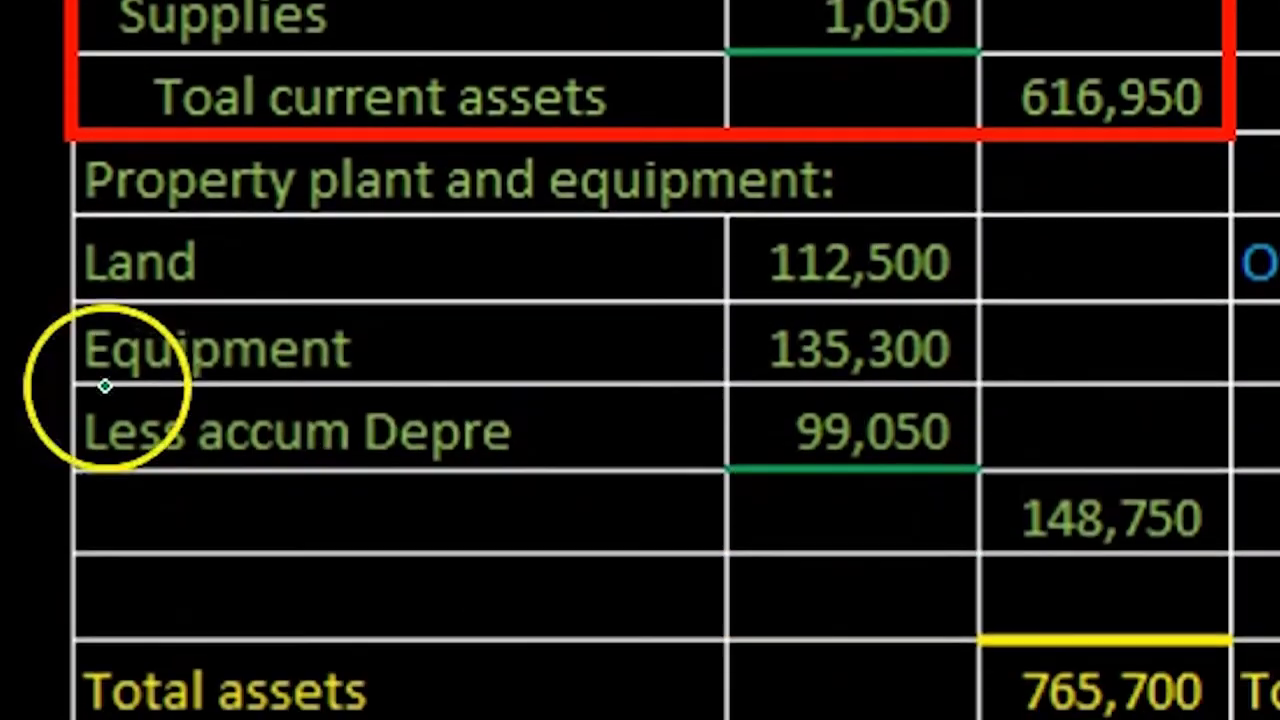